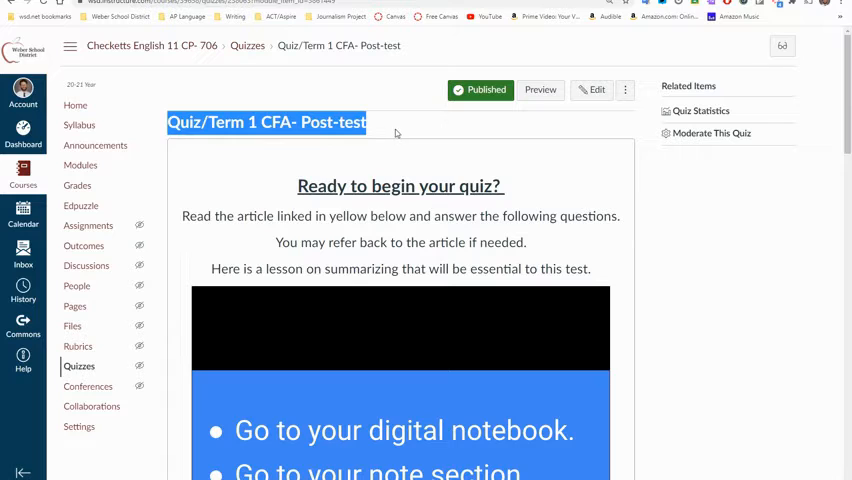
# View the Quiz/Term 1 CFA Post-test statistics and its Question Breakdown from the Related Items sidebar.
pyautogui.click(396, 132)
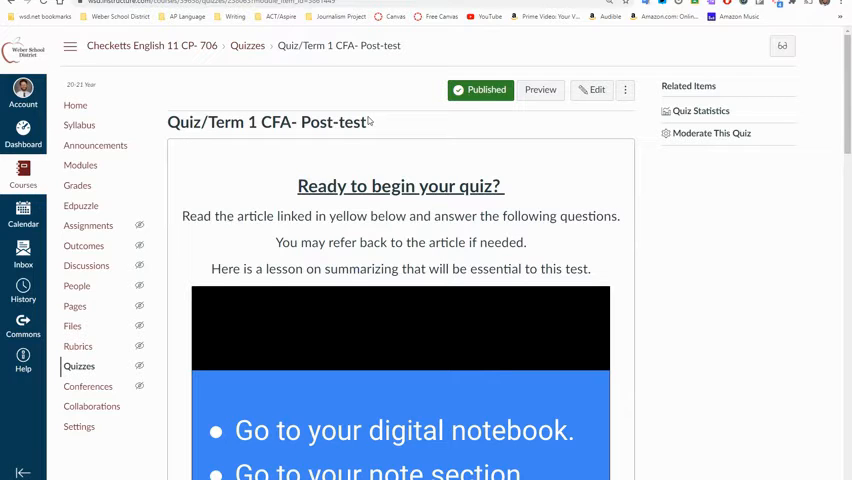
pyautogui.moveTo(710, 264)
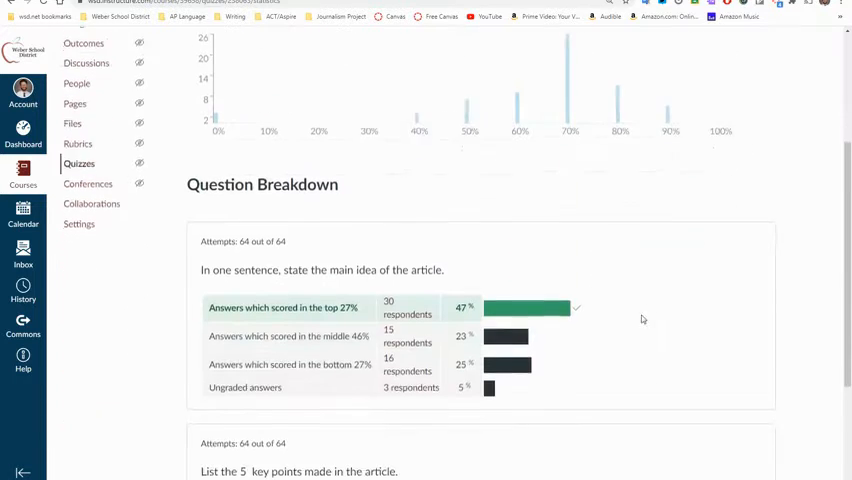
pyautogui.scroll(-3)
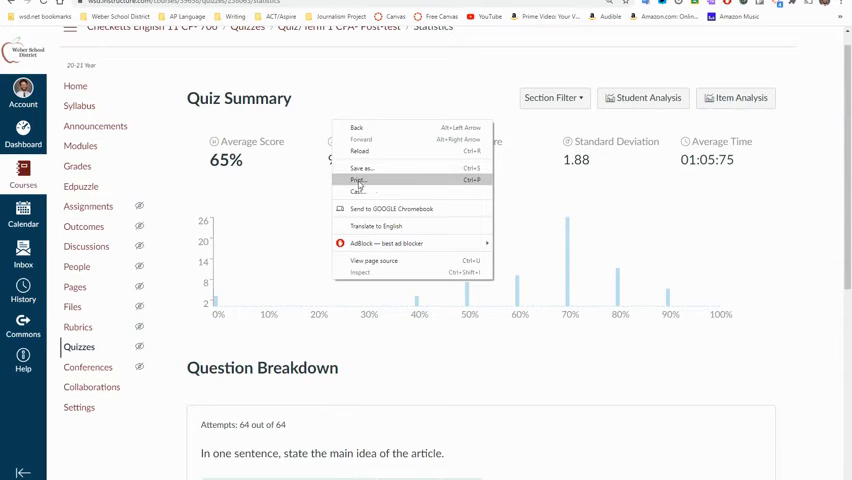
# Print the statistics page with Destination set to Save as PDF and confirm Save.
pyautogui.click(356, 180)
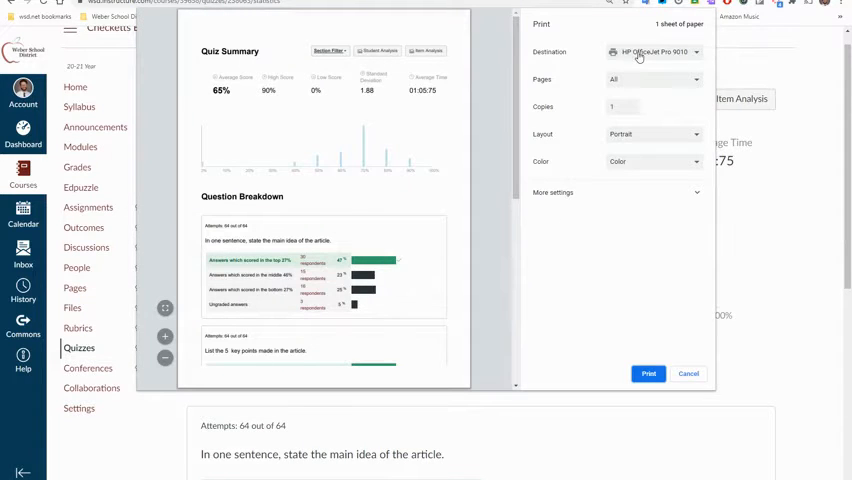
pyautogui.click(656, 52)
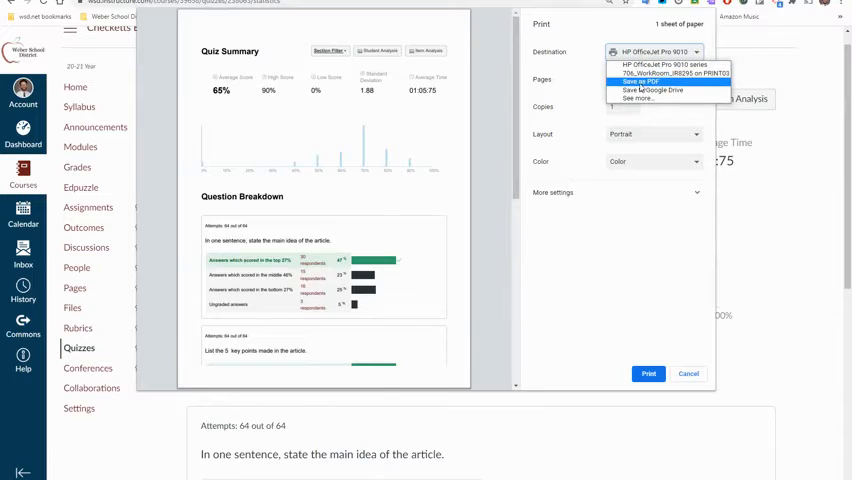
pyautogui.click(640, 82)
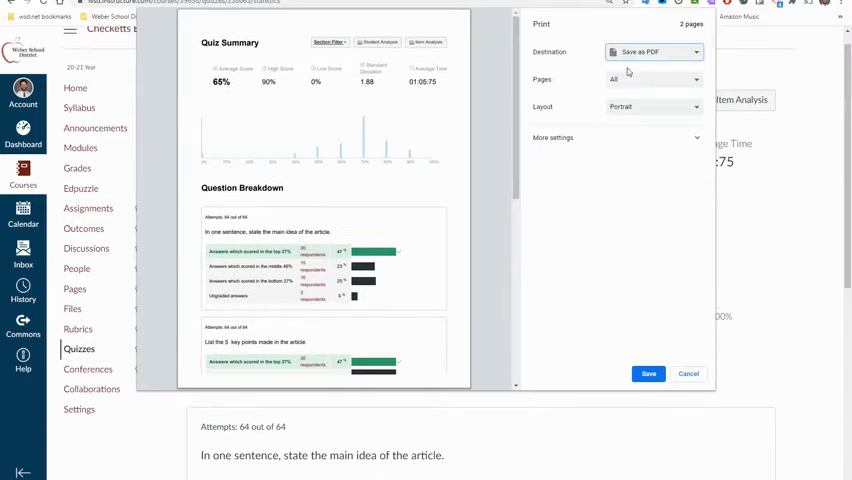
pyautogui.scroll(-3)
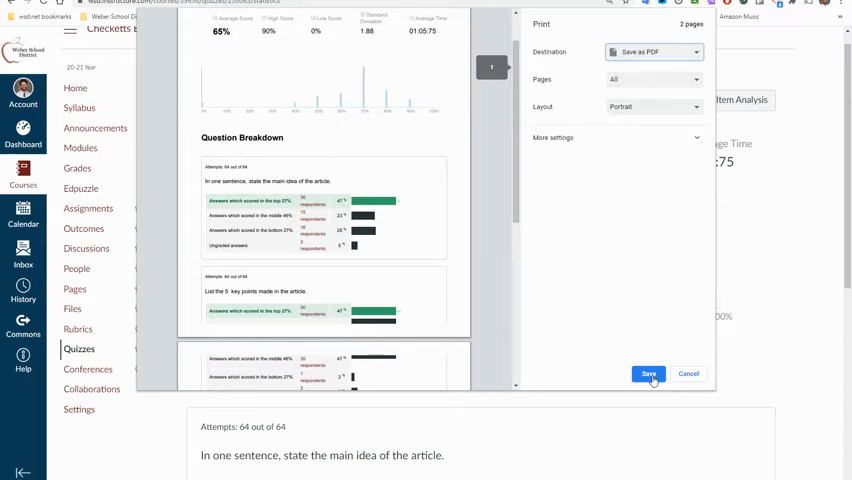
pyautogui.click(648, 372)
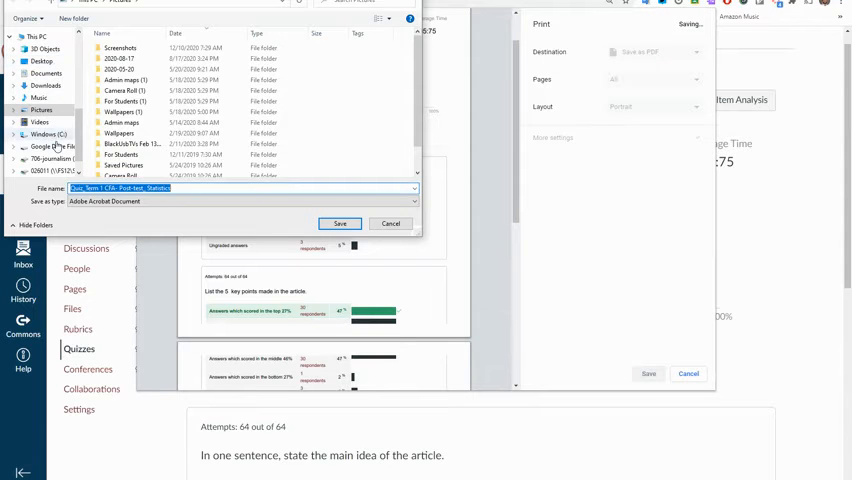
# Save the PDF to the Desktop with 'Checketts' added at the start of its file name.
pyautogui.click(56, 146)
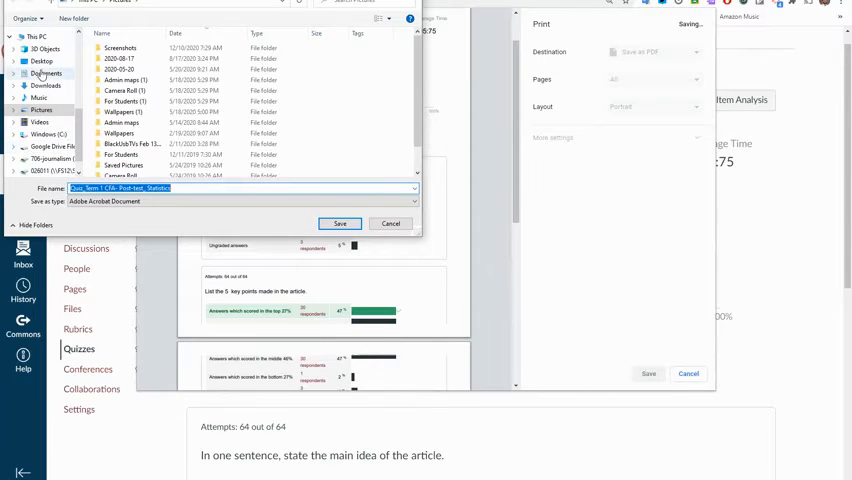
pyautogui.click(42, 60)
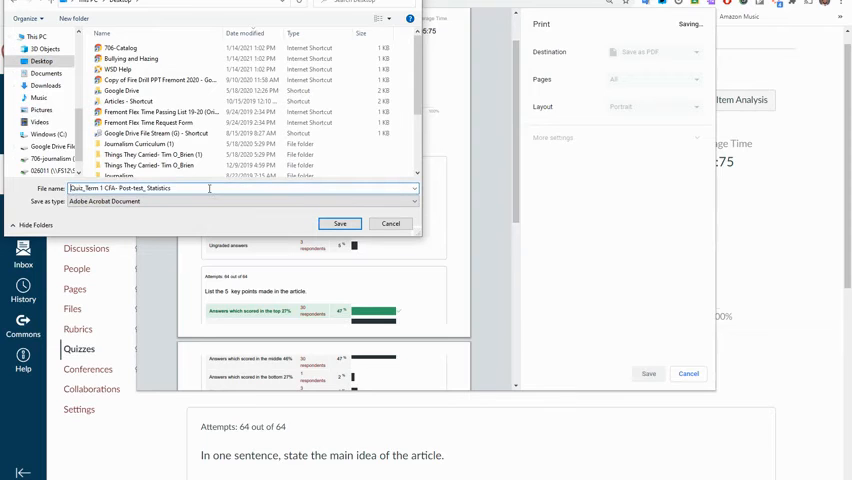
pyautogui.write('Checketts')
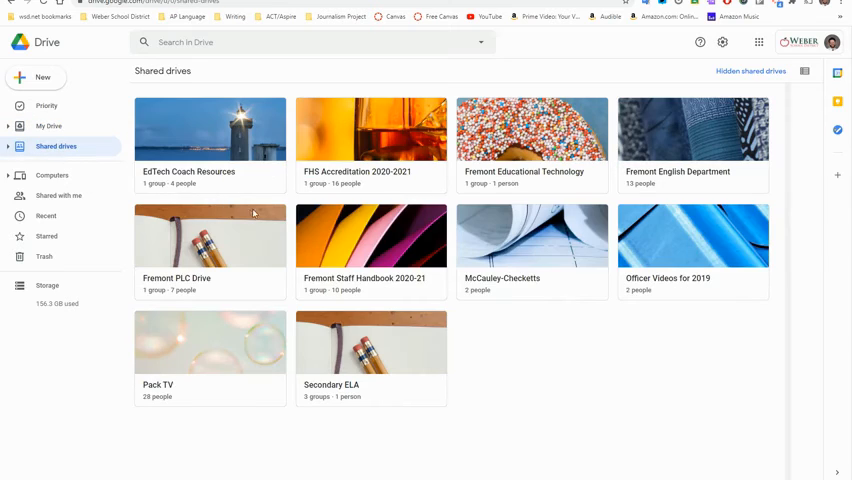
# Navigate Fremont English Department > Common Formative Assessments > 1st Quarter > Quarter 1 CFA Data.
pyautogui.doubleClick(692, 130)
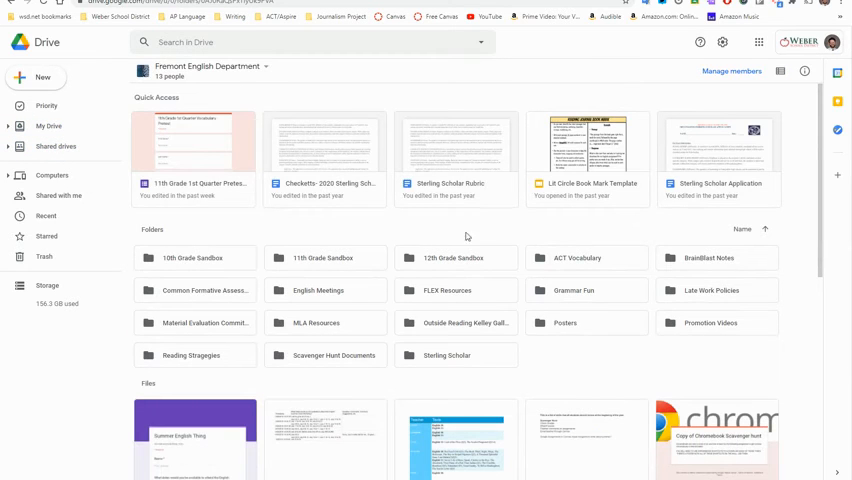
pyautogui.click(196, 290)
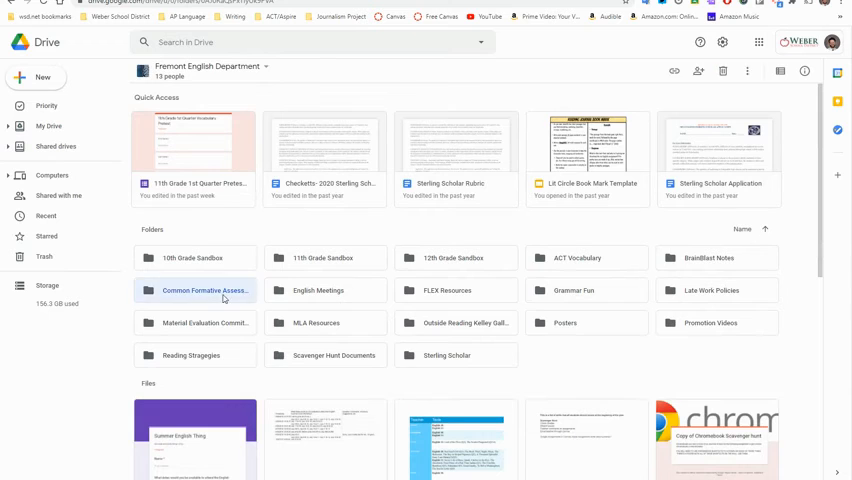
pyautogui.doubleClick(206, 290)
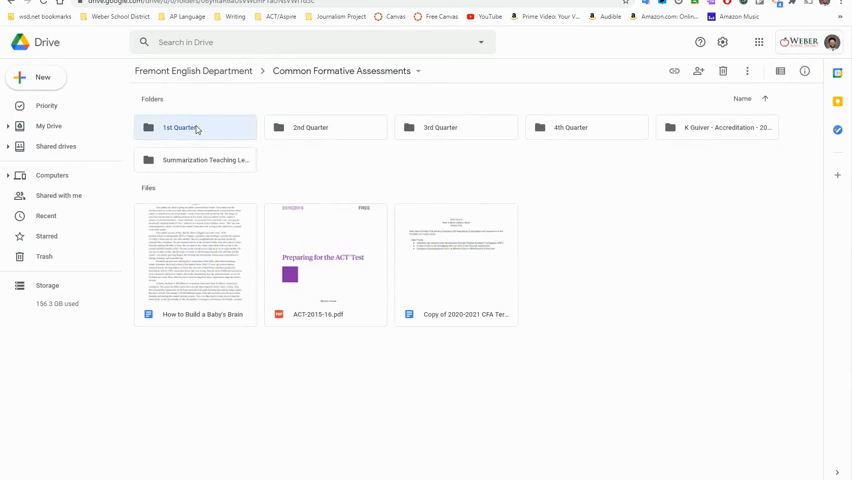
pyautogui.doubleClick(196, 128)
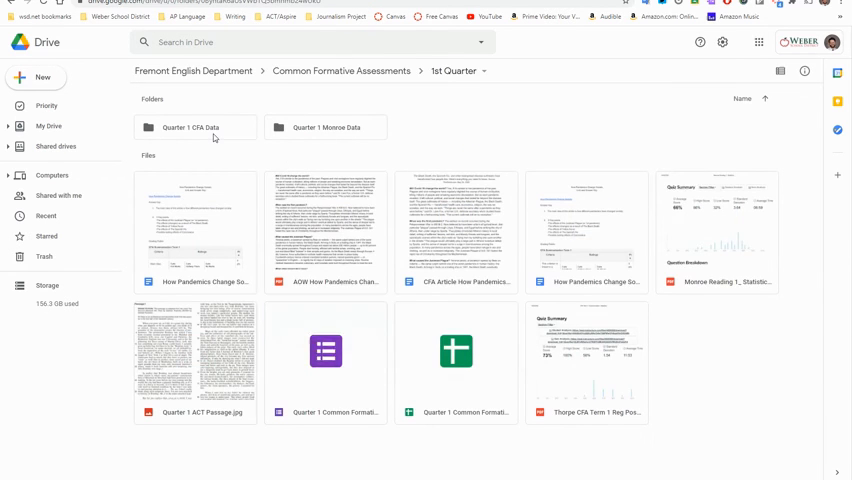
pyautogui.doubleClick(196, 128)
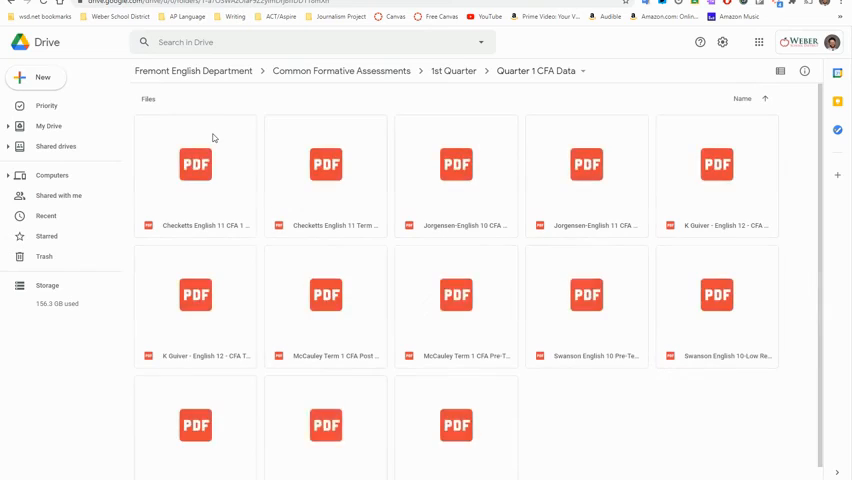
# Upload the Checketts quiz statistics PDF from the Desktop via New > File upload.
pyautogui.click(36, 76)
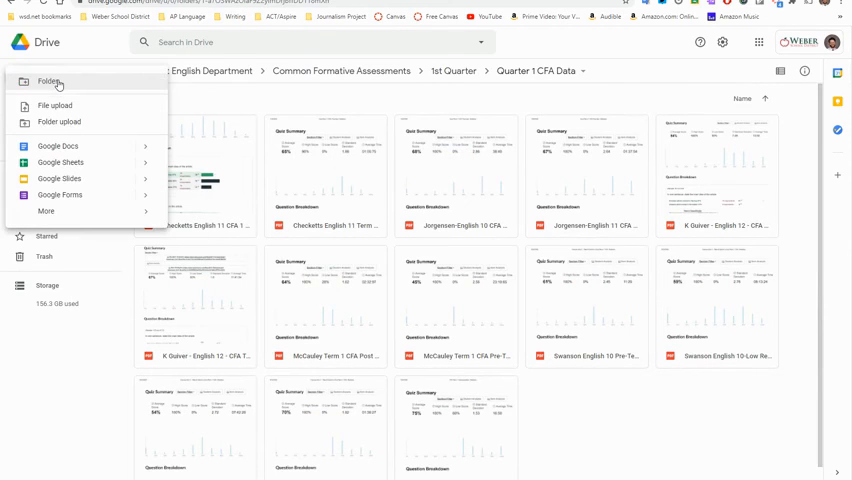
pyautogui.click(56, 104)
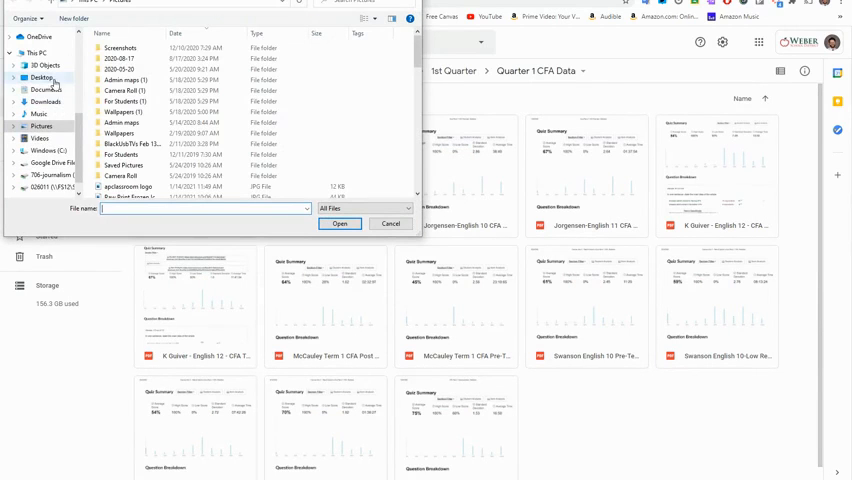
pyautogui.click(42, 76)
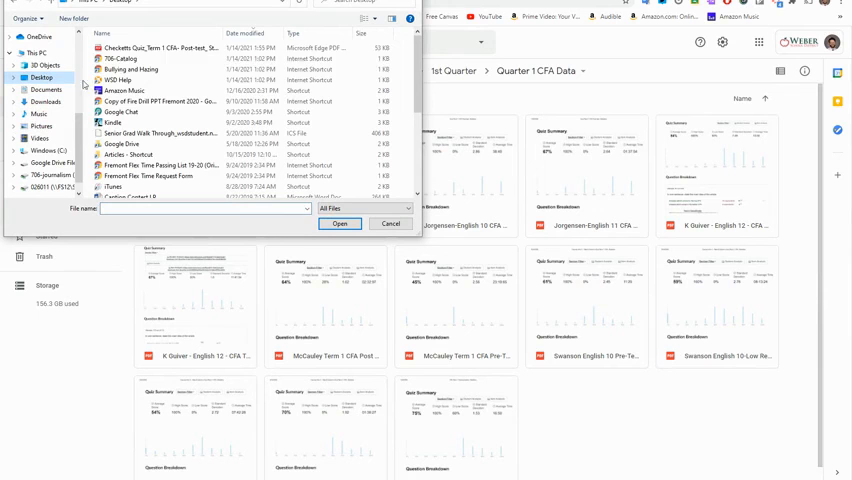
pyautogui.click(340, 224)
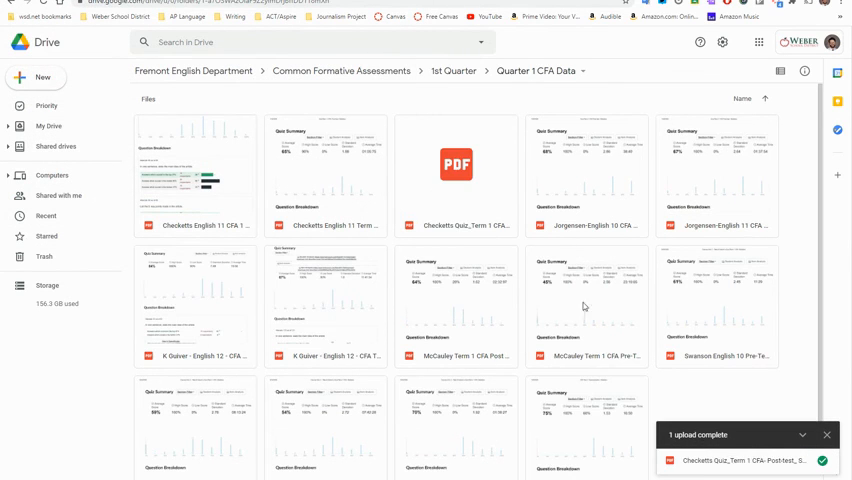
pyautogui.moveTo(568, 308)
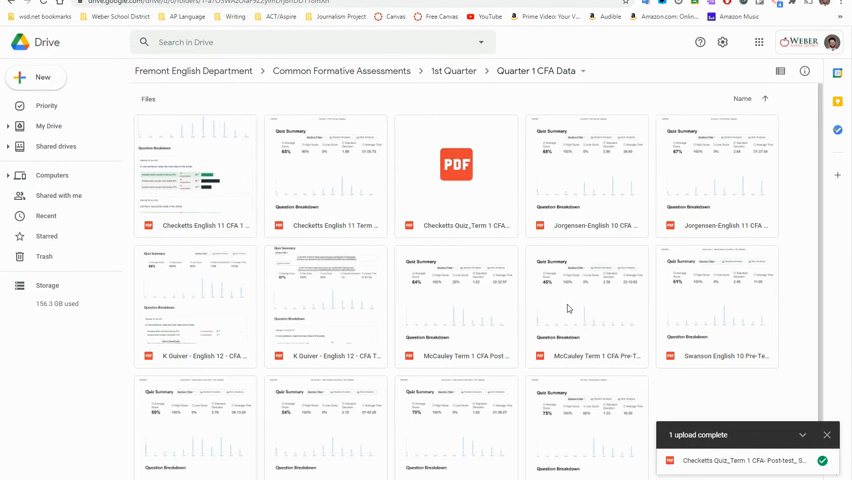